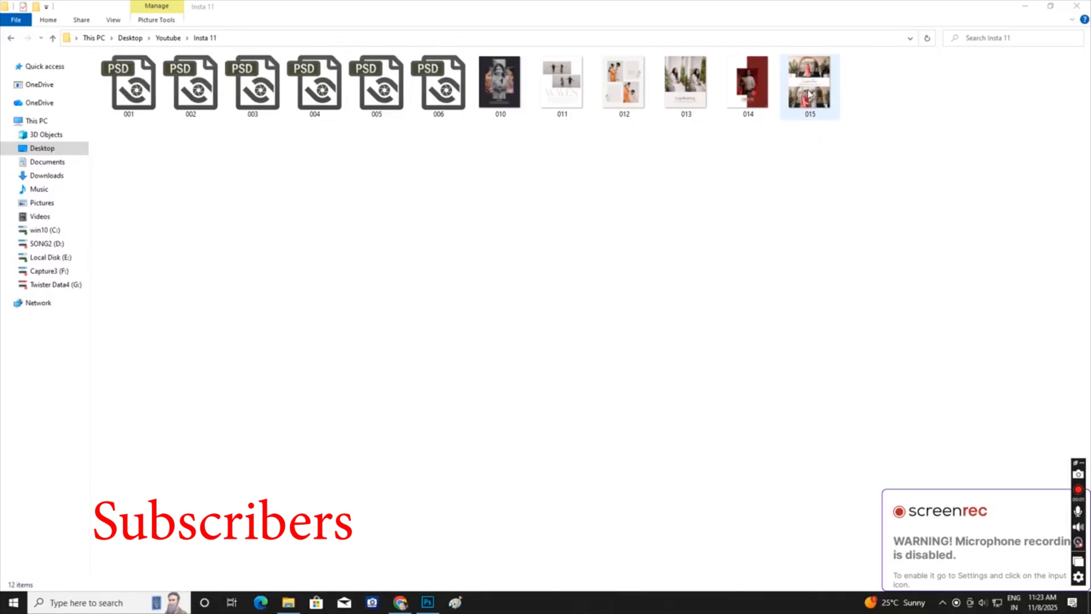
Select and open the PSD templates 001–006 from the Insta 11 folder in Photoshop.
{"action": "left_click", "coordinate": [809, 82]}
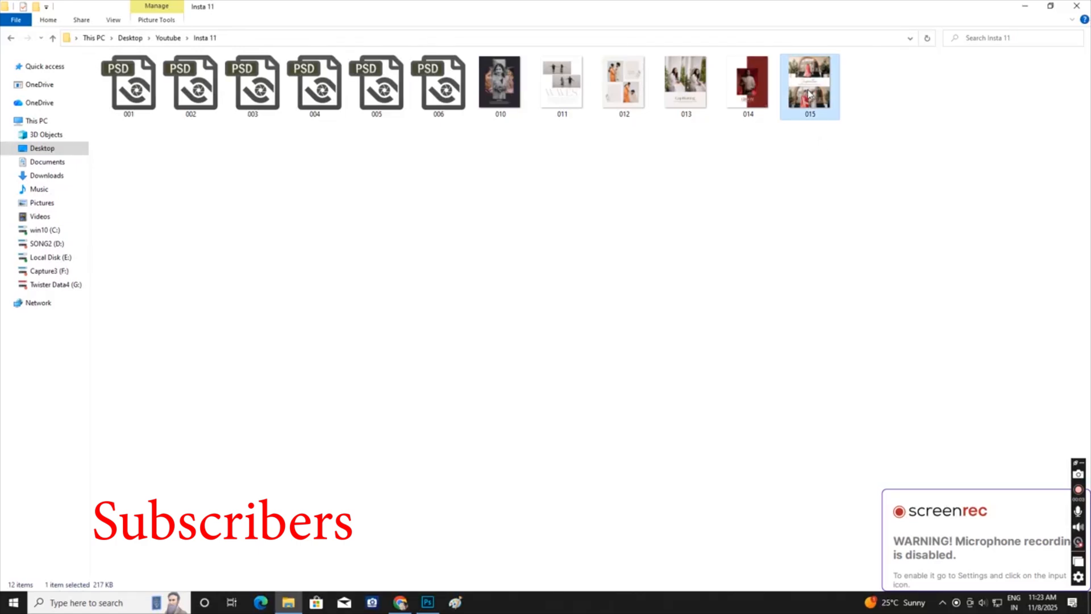
{"action": "double_click", "coordinate": [809, 82]}
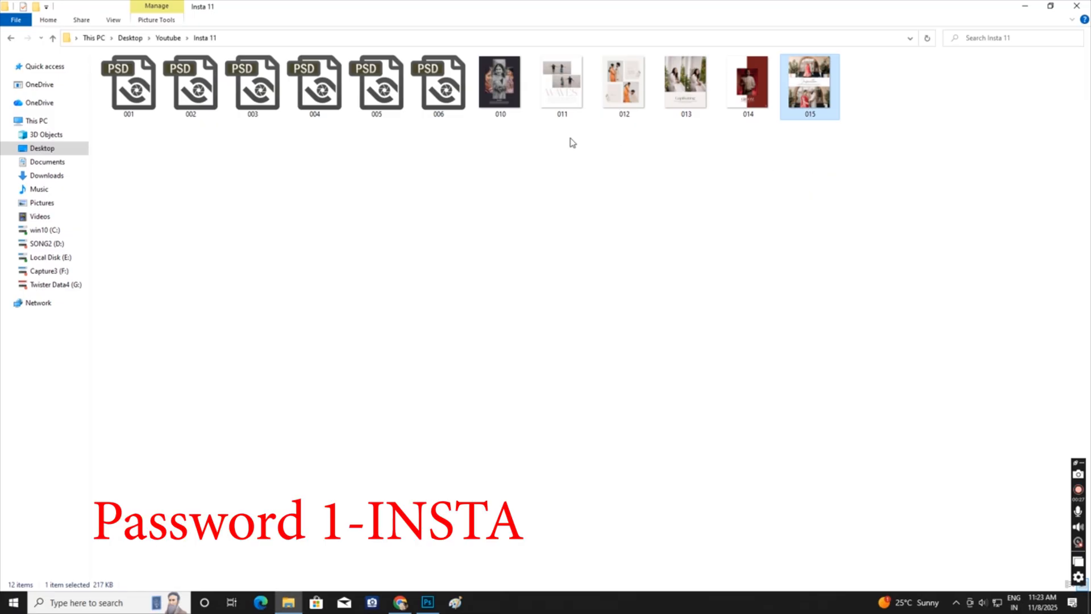
{"action": "double_click", "coordinate": [809, 80]}
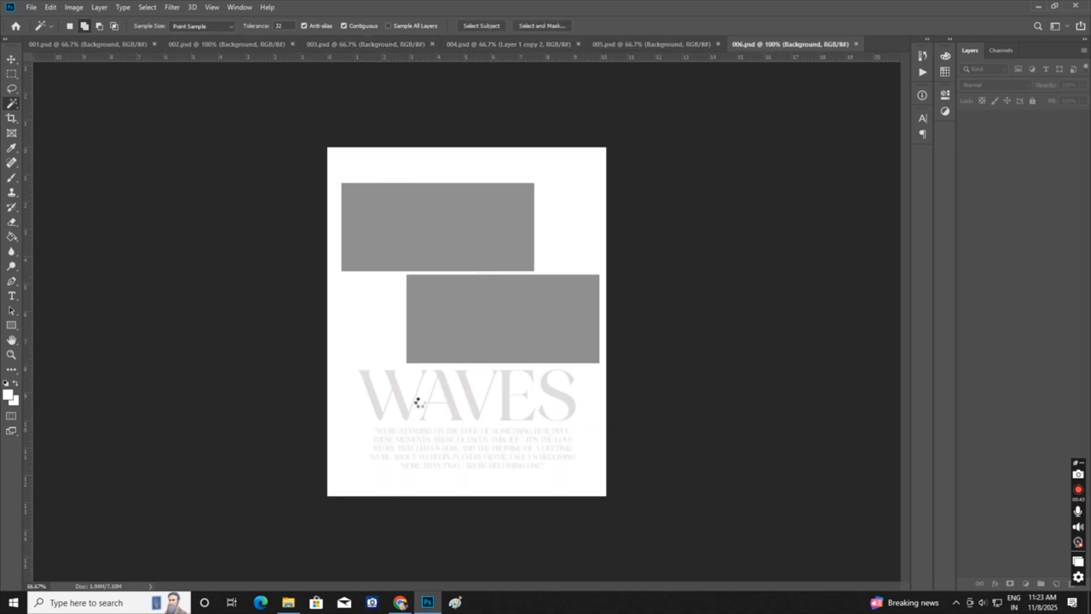
Preview templates 001.psd through 006.psd, then revisit 005 and 003 before returning to 001.
{"action": "left_click", "coordinate": [89, 43]}
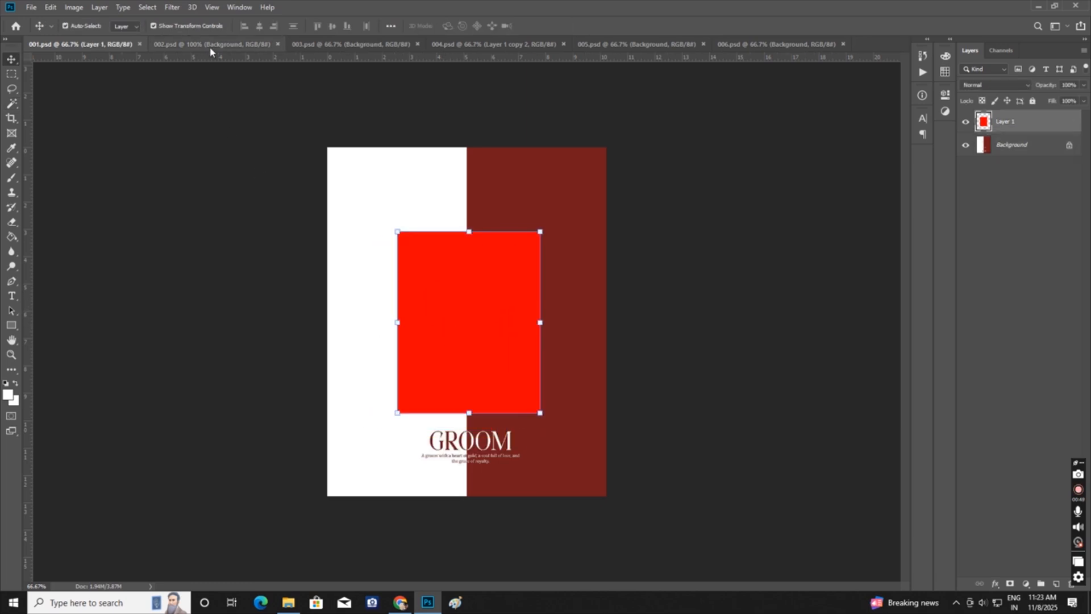
{"action": "left_click", "coordinate": [201, 44]}
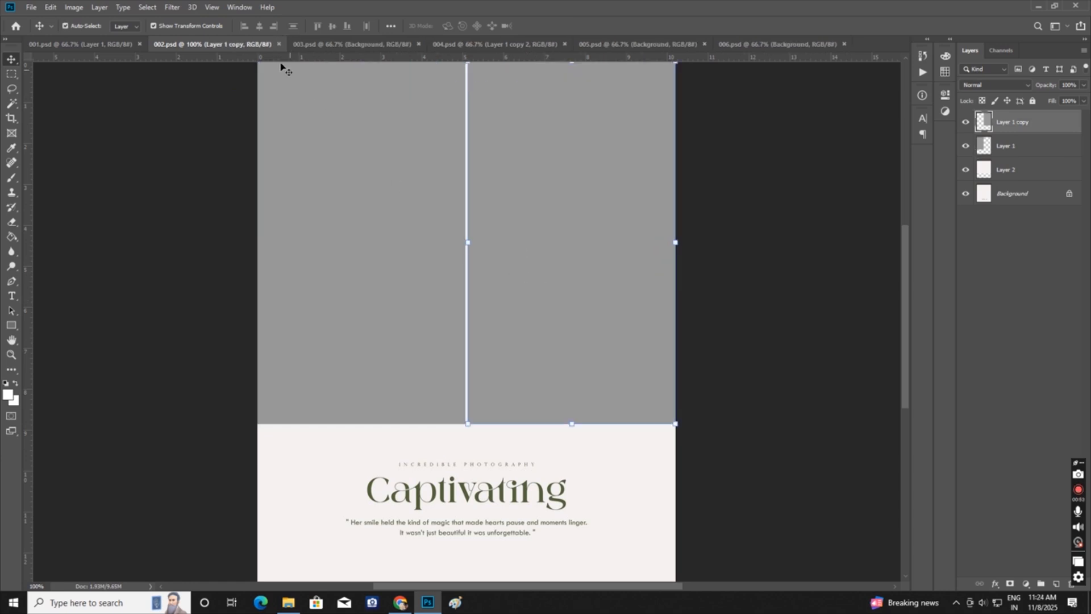
{"action": "left_click", "coordinate": [351, 44]}
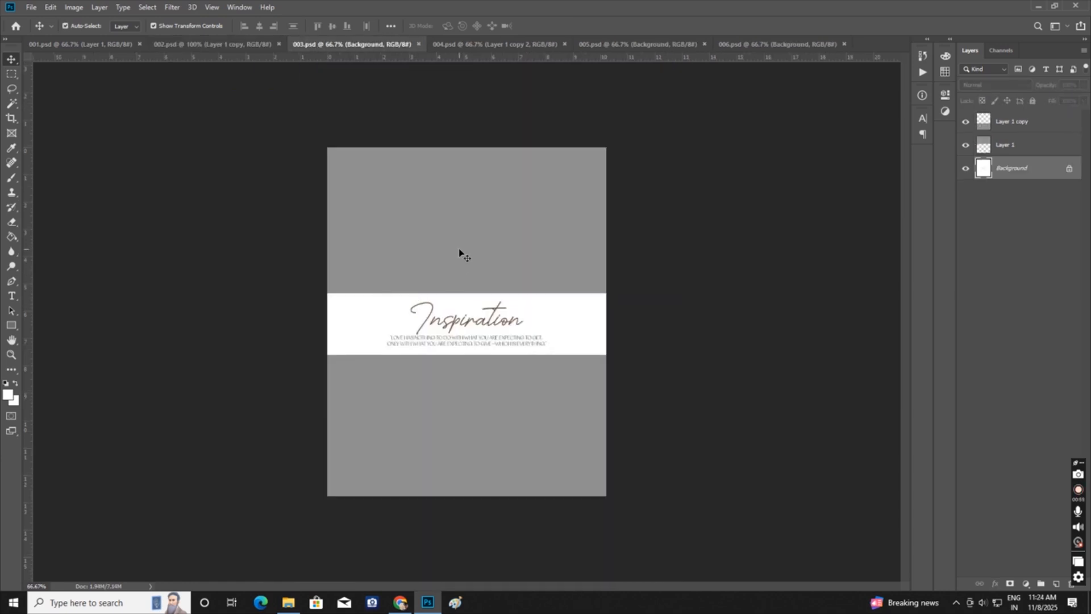
{"action": "left_click", "coordinate": [1011, 121]}
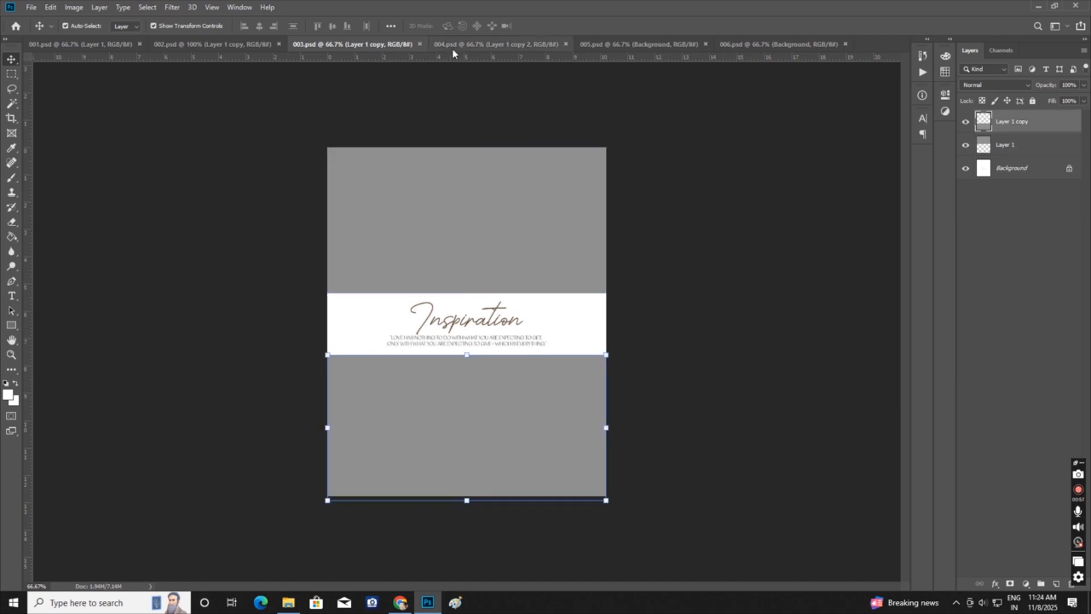
{"action": "left_click", "coordinate": [490, 43]}
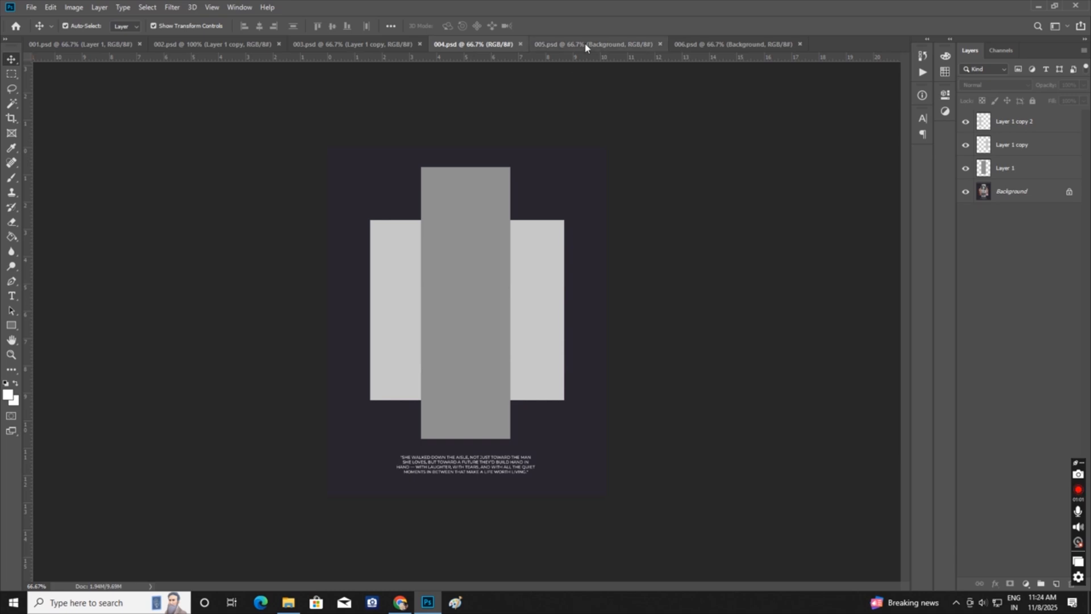
{"action": "left_click", "coordinate": [586, 44]}
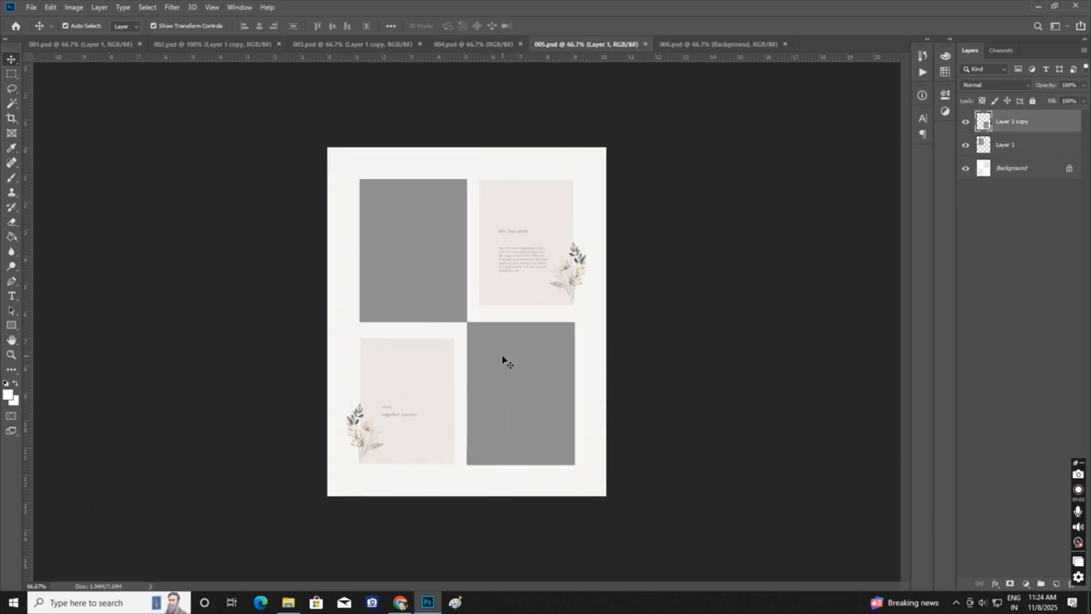
{"action": "left_click", "coordinate": [732, 44]}
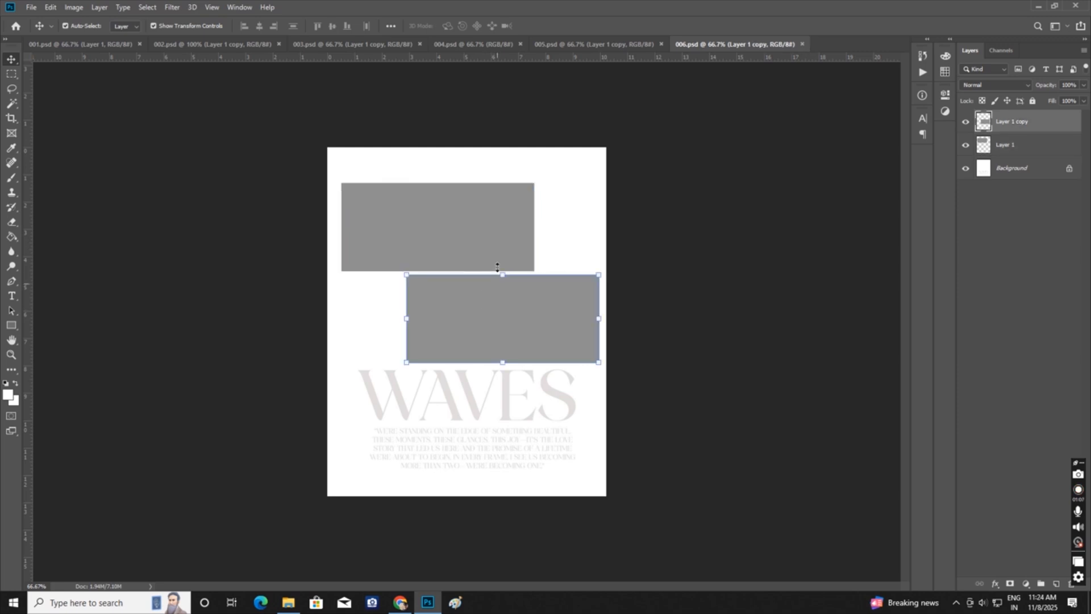
{"action": "left_click", "coordinate": [1009, 145]}
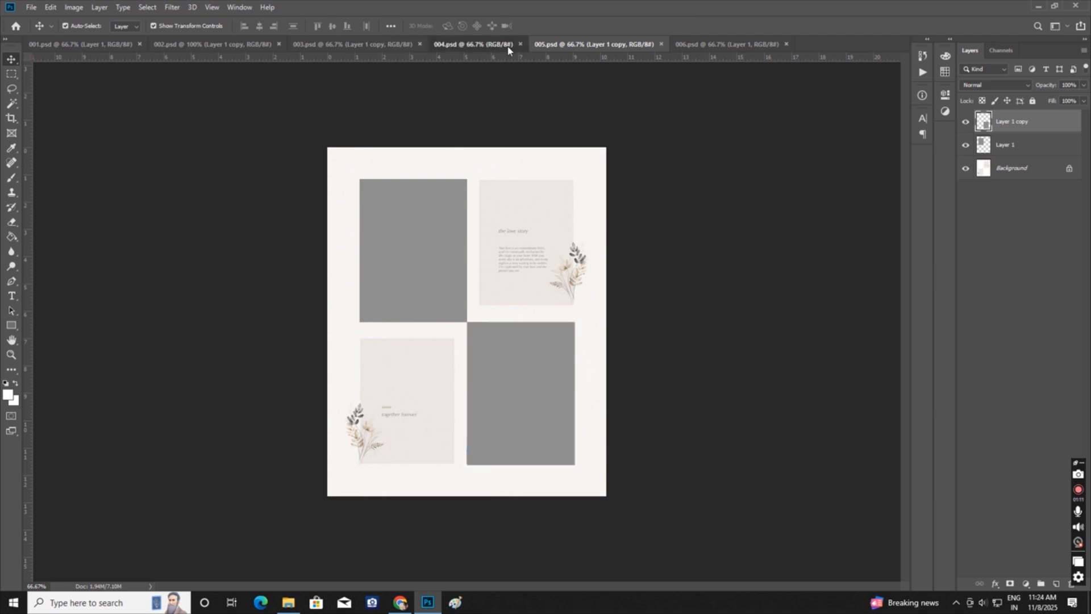
{"action": "left_click", "coordinate": [354, 43]}
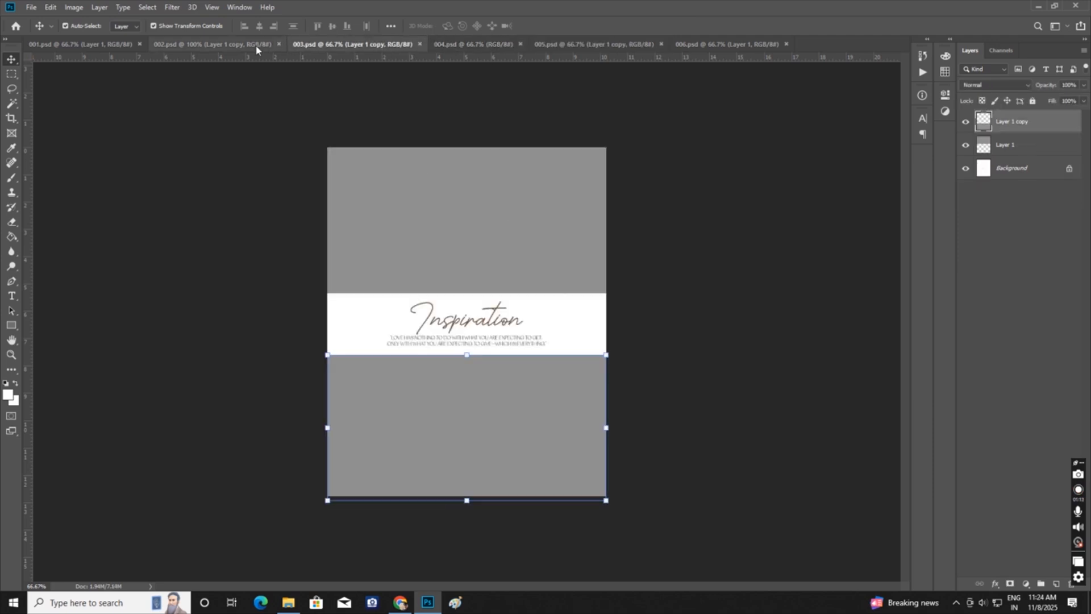
{"action": "left_click", "coordinate": [80, 44]}
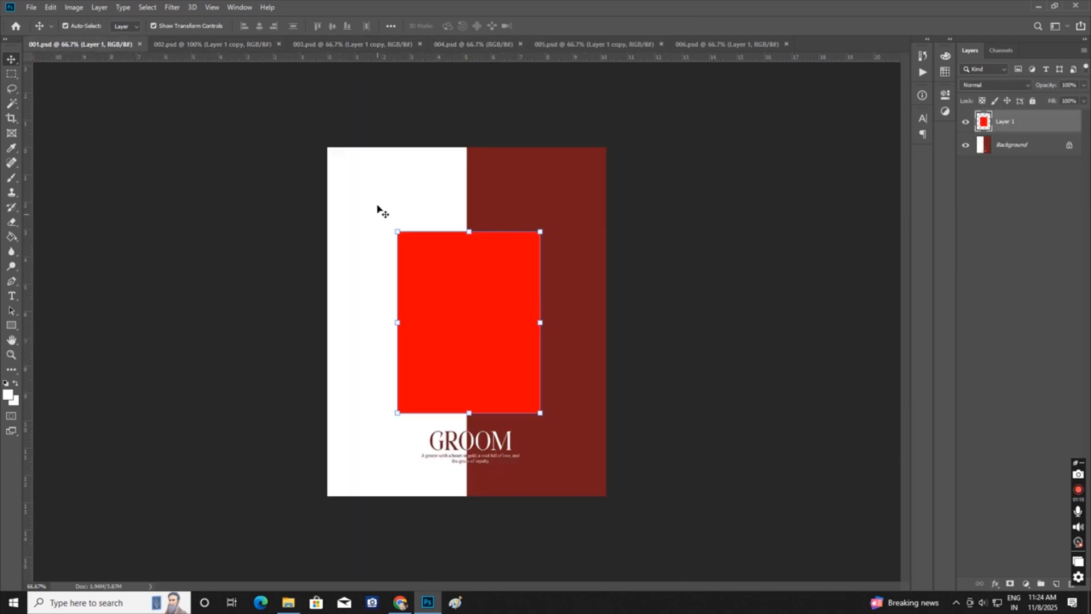